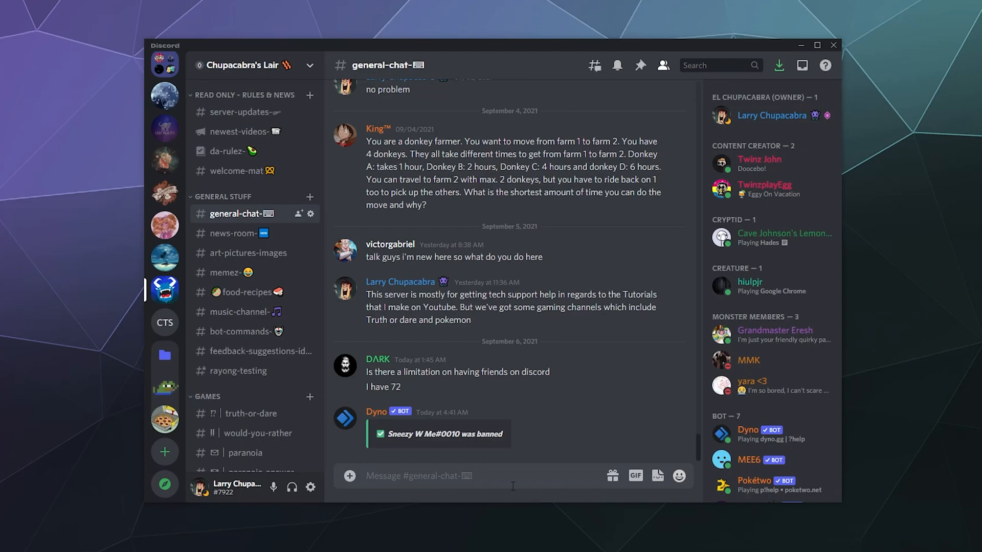
mouse_move(510, 497)
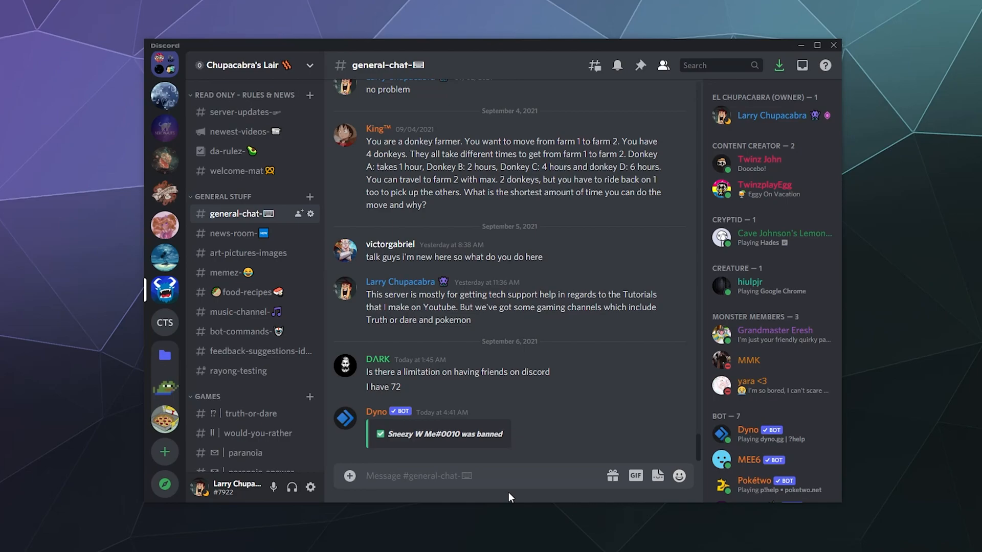
mouse_move(497, 501)
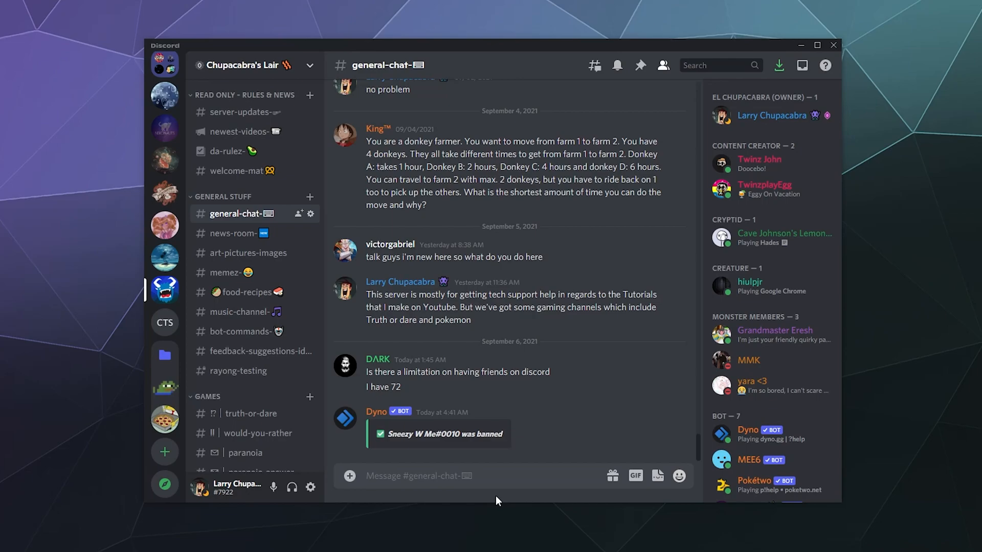
mouse_move(163, 193)
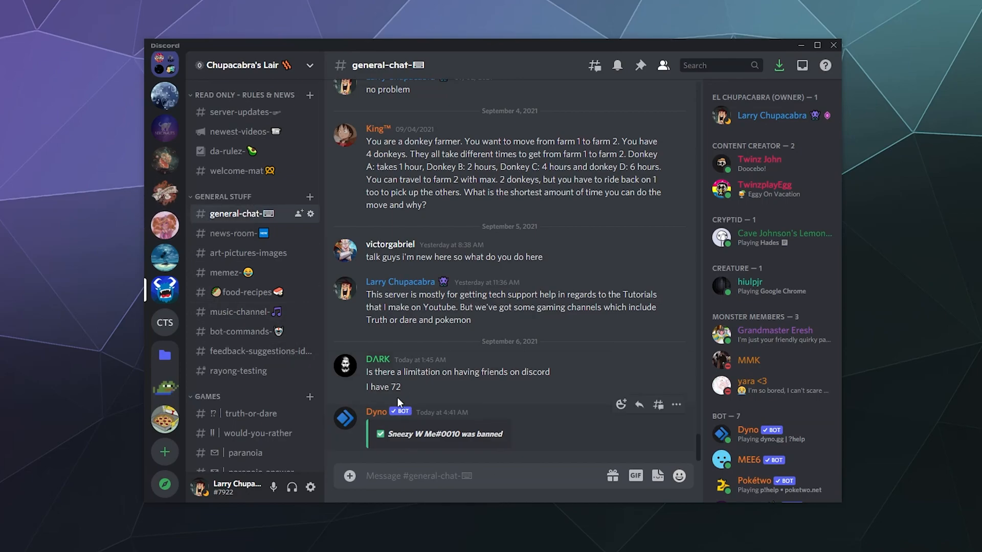
mouse_move(164, 322)
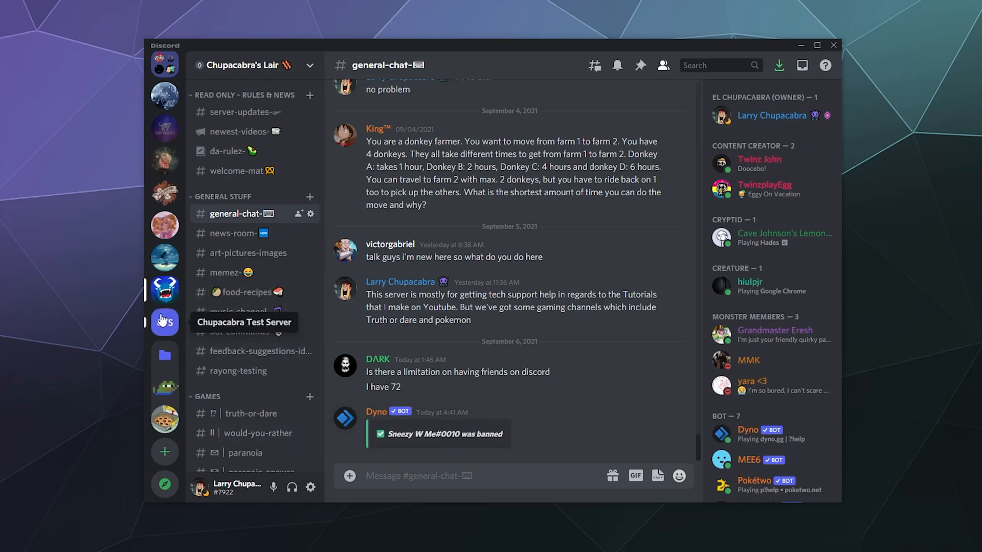
Step: Go to Discord Home so the Friends page lists the friends currently online
scroll("down", 3)
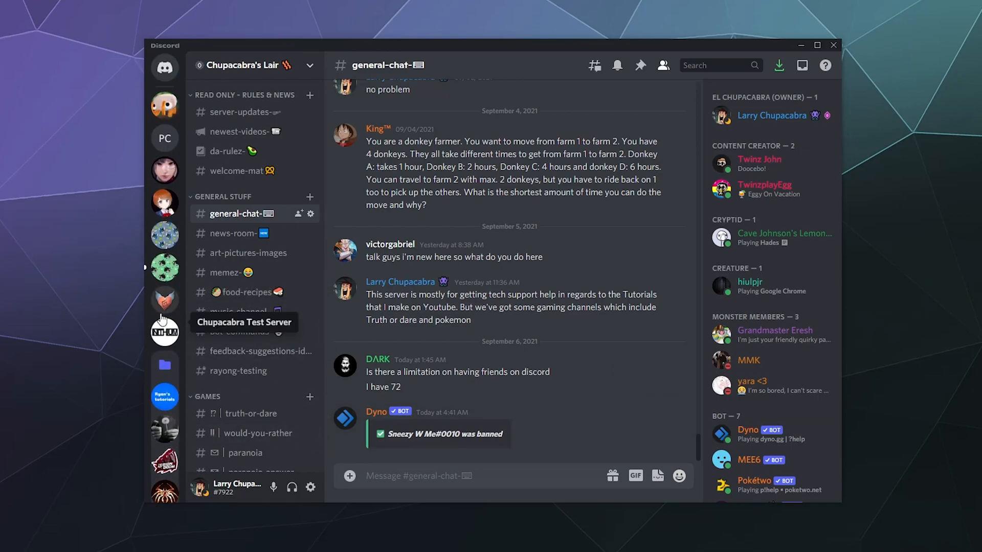
mouse_move(132, 74)
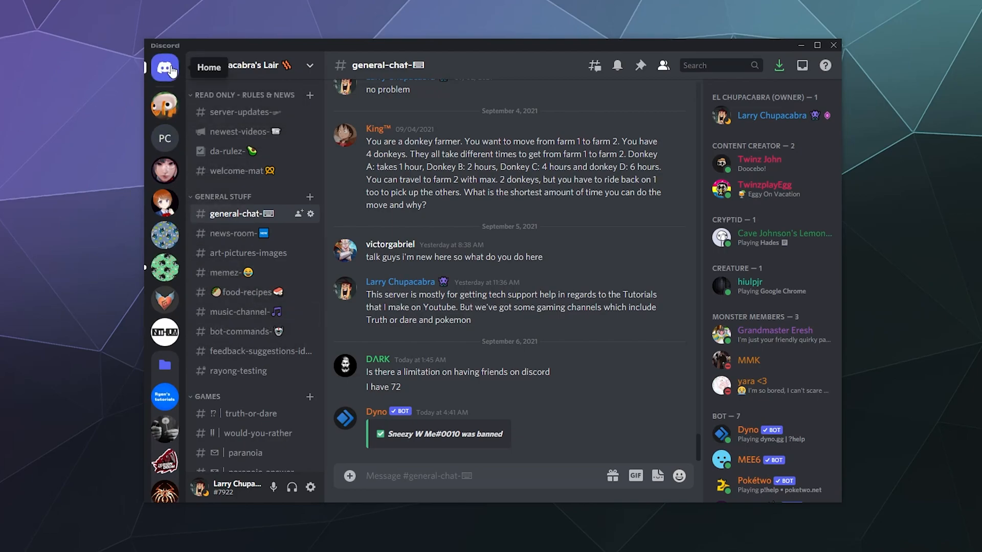
mouse_move(164, 68)
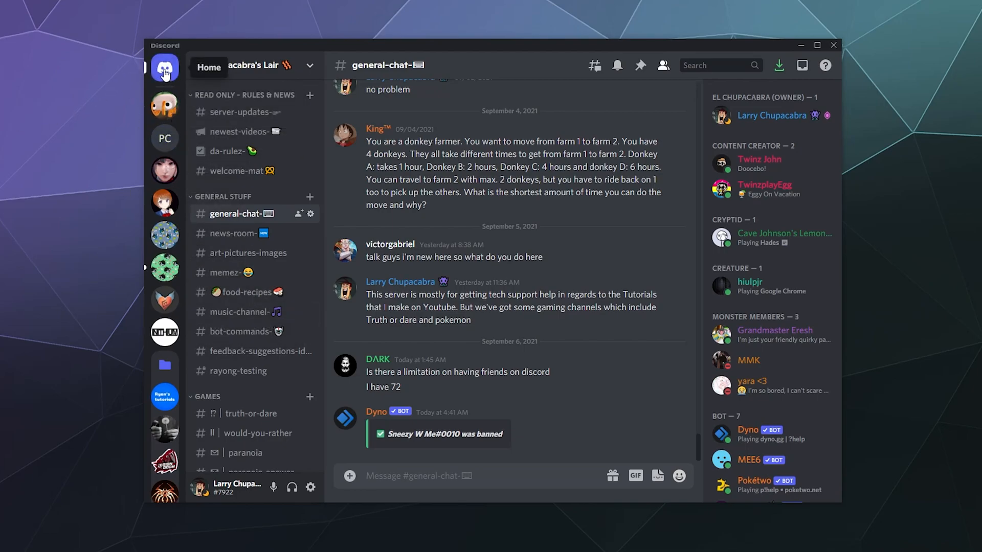
left_click(164, 68)
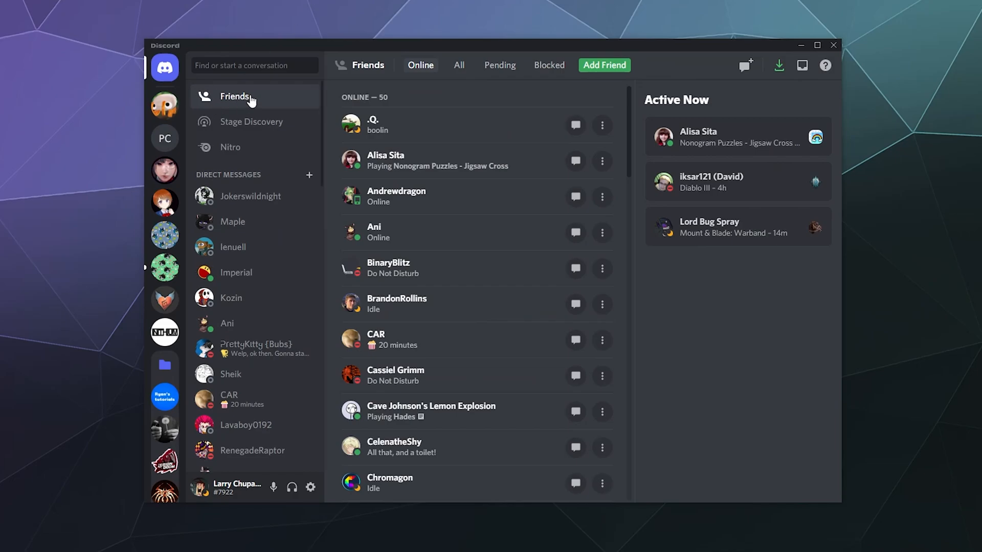
mouse_move(216, 133)
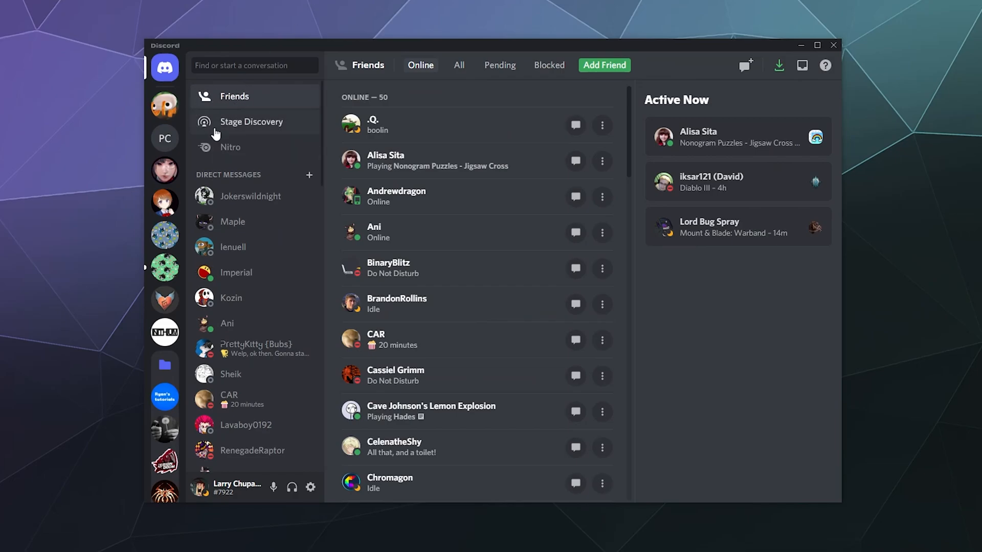
mouse_move(233, 360)
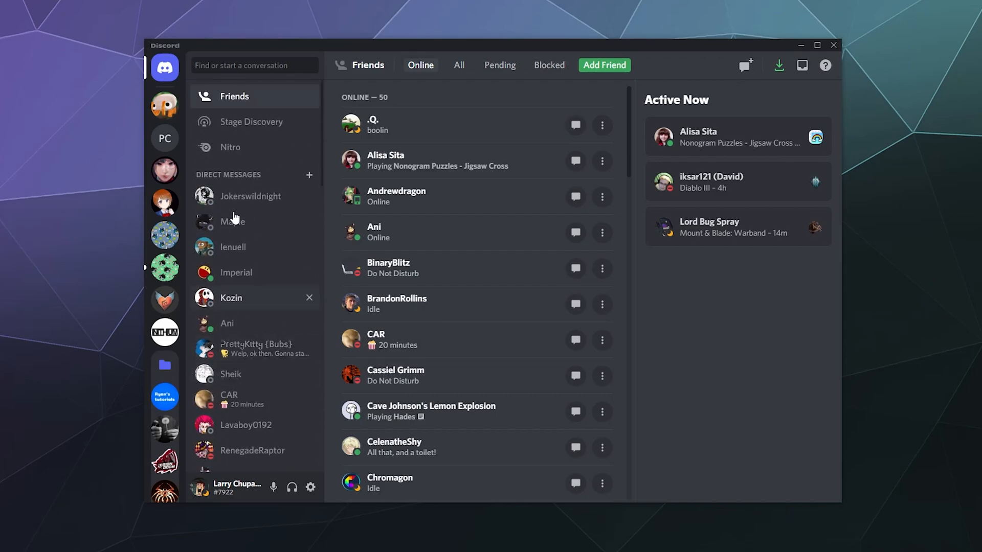
mouse_move(203, 97)
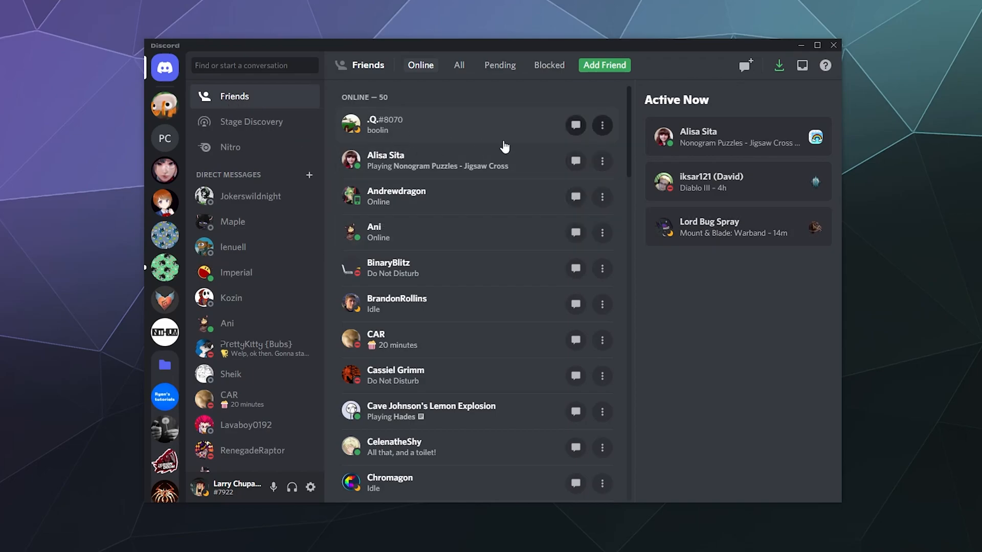
mouse_move(479, 155)
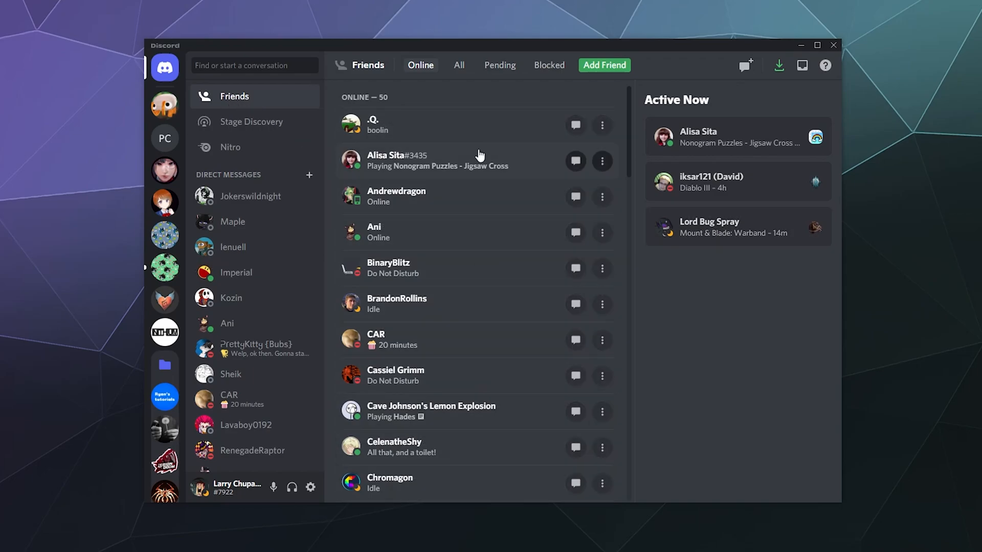
Step: Browse the All, Pending and Blocked friend tabs, then return to the Online list
left_click(458, 66)
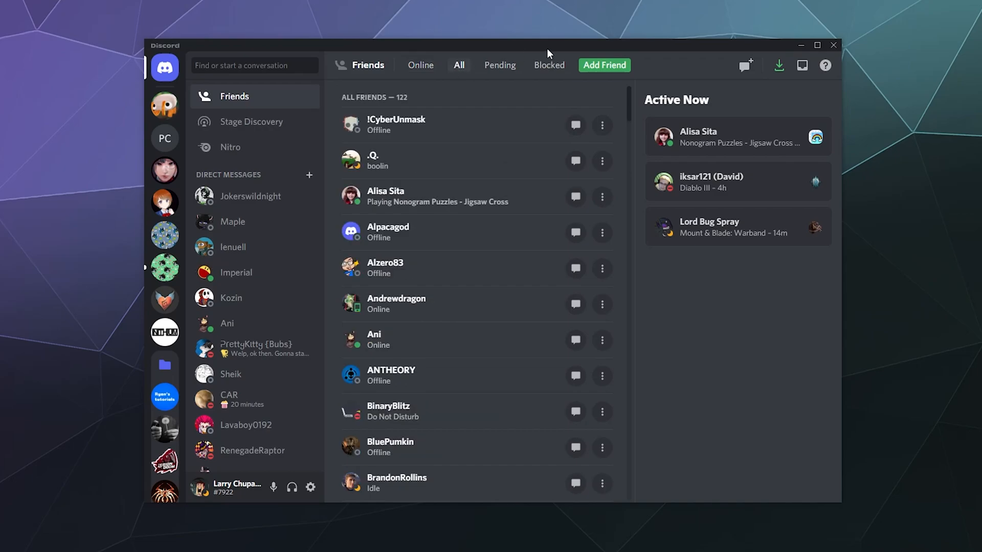
scroll("down", 3)
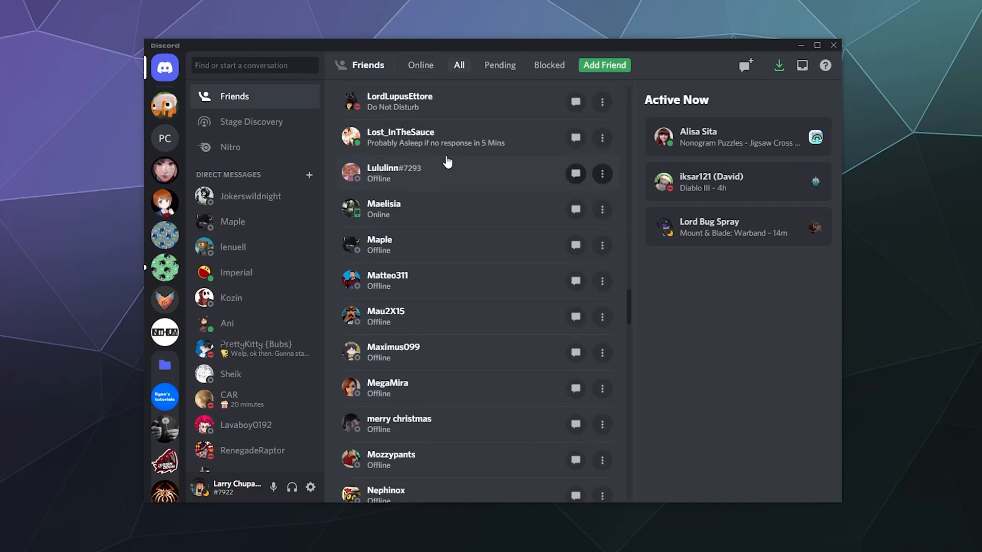
scroll("up", 3)
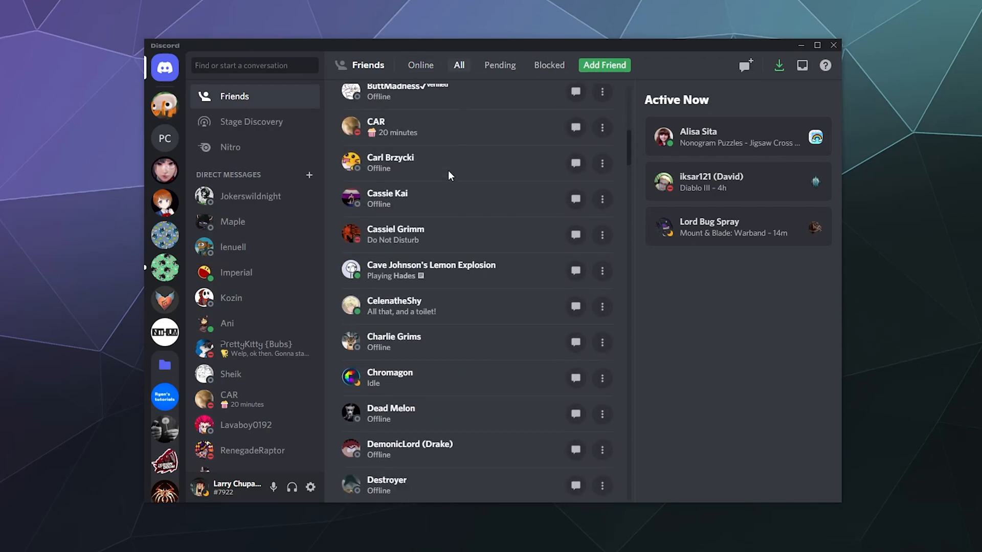
left_click(499, 66)
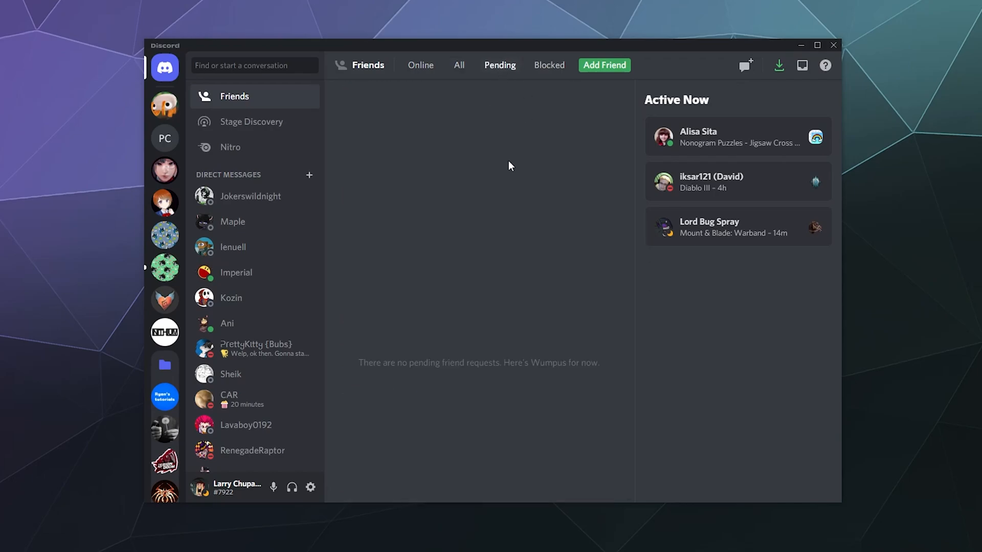
left_click(548, 65)
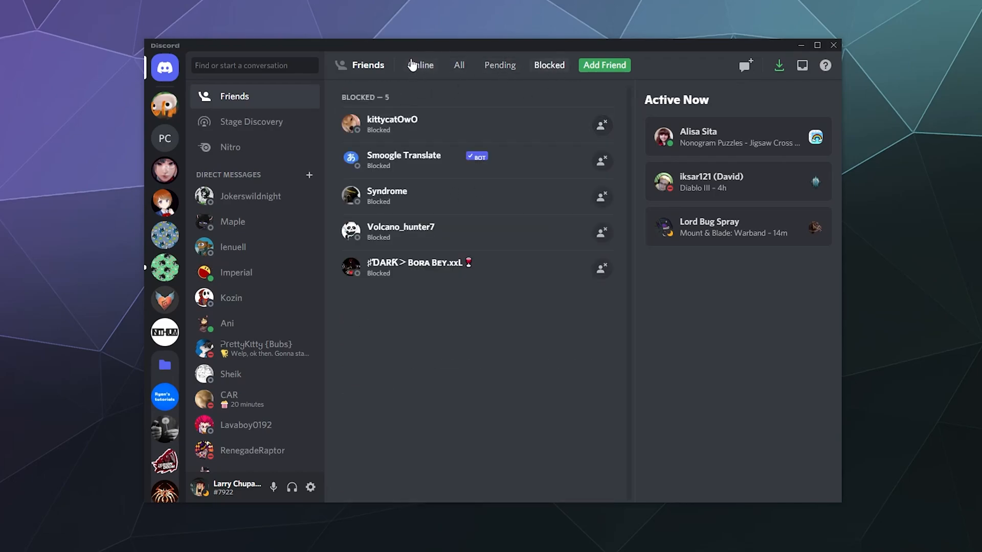
left_click(419, 66)
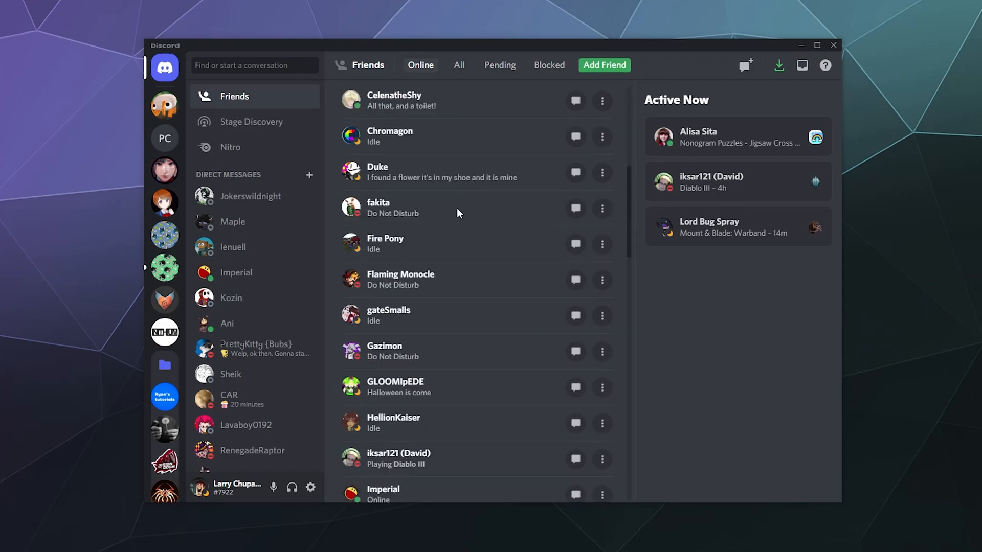
scroll("down", 3)
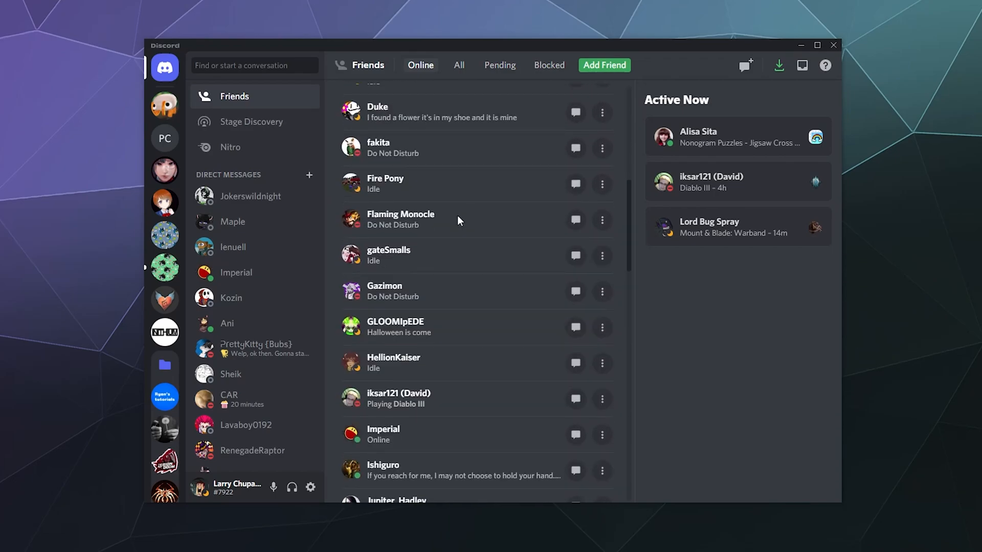
scroll("down", 3)
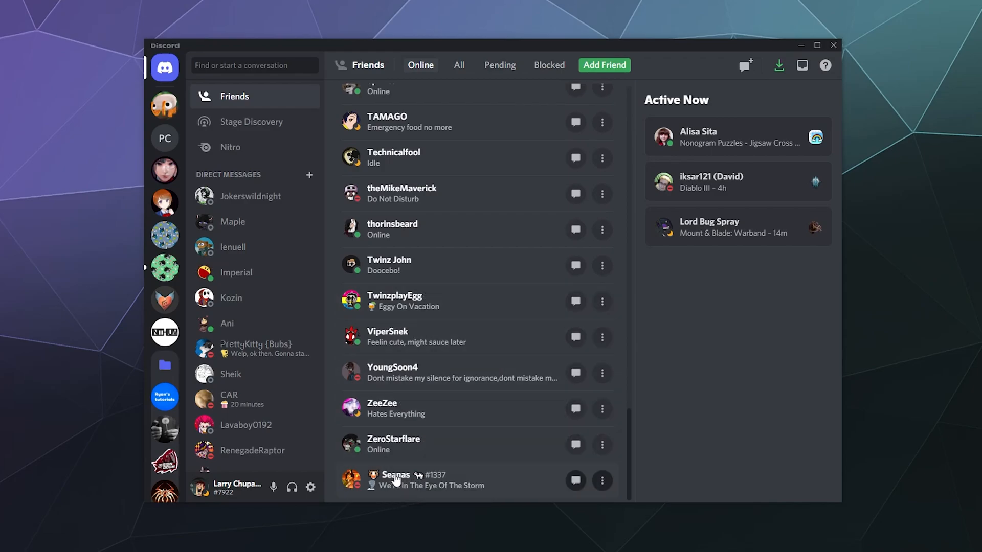
right_click(386, 337)
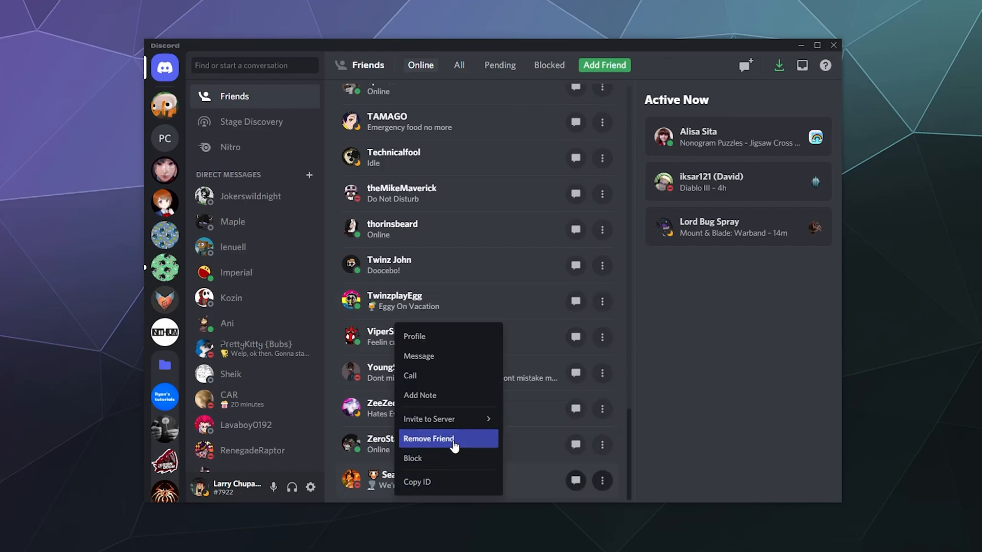
left_click(427, 439)
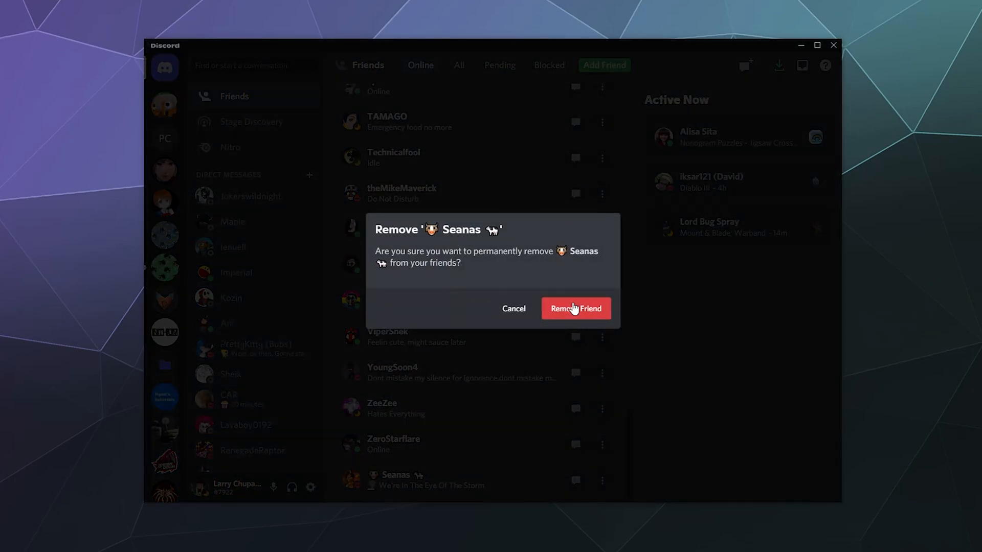
left_click(575, 308)
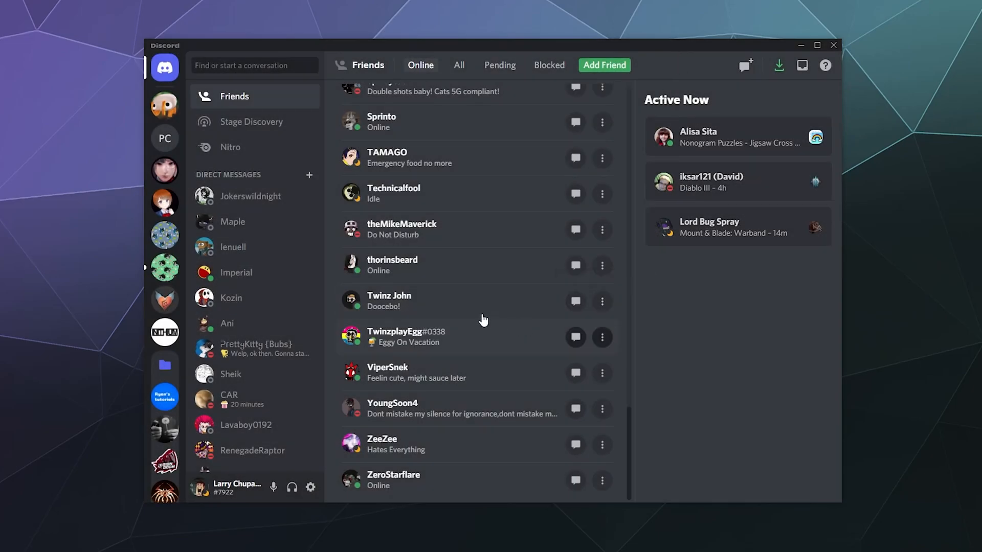
Step: Scroll through all 121 friends alphabetically to verify Seanas is no longer listed
scroll("up", 3)
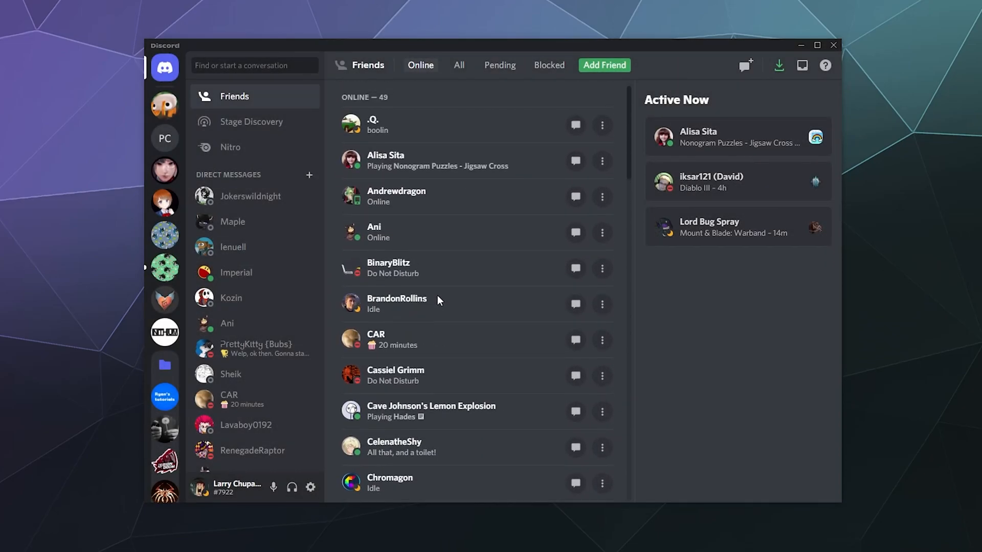
mouse_move(779, 398)
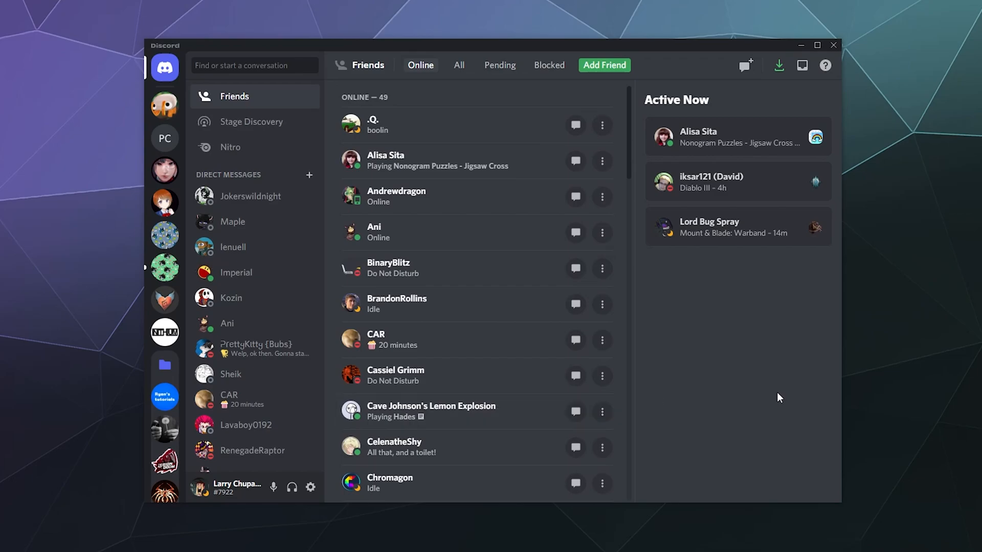
mouse_move(364, 60)
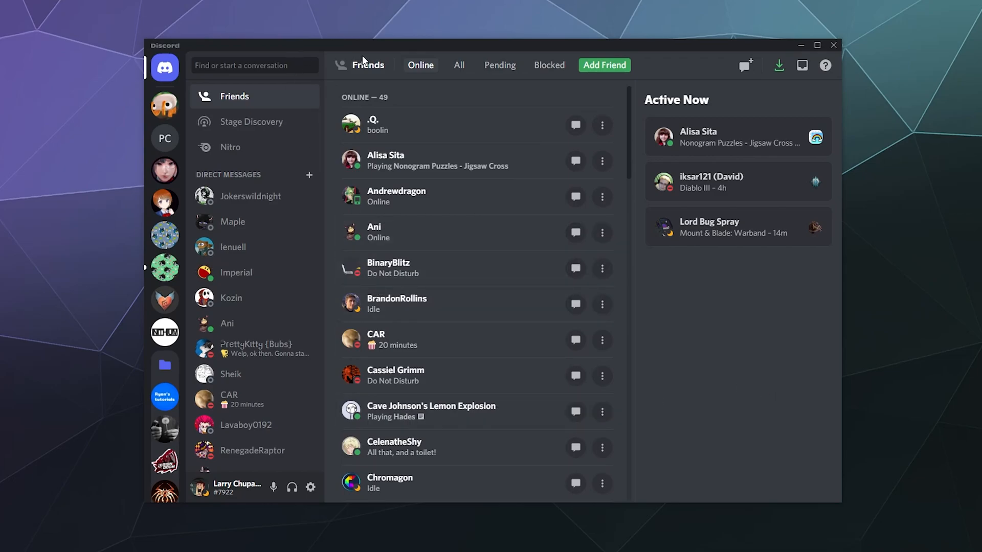
left_click(458, 65)
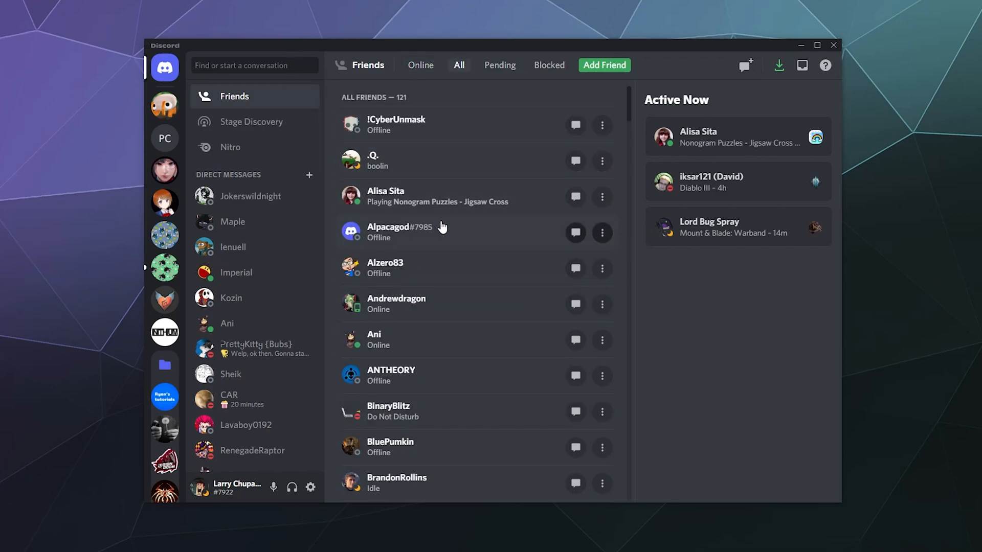
scroll("down", 3)
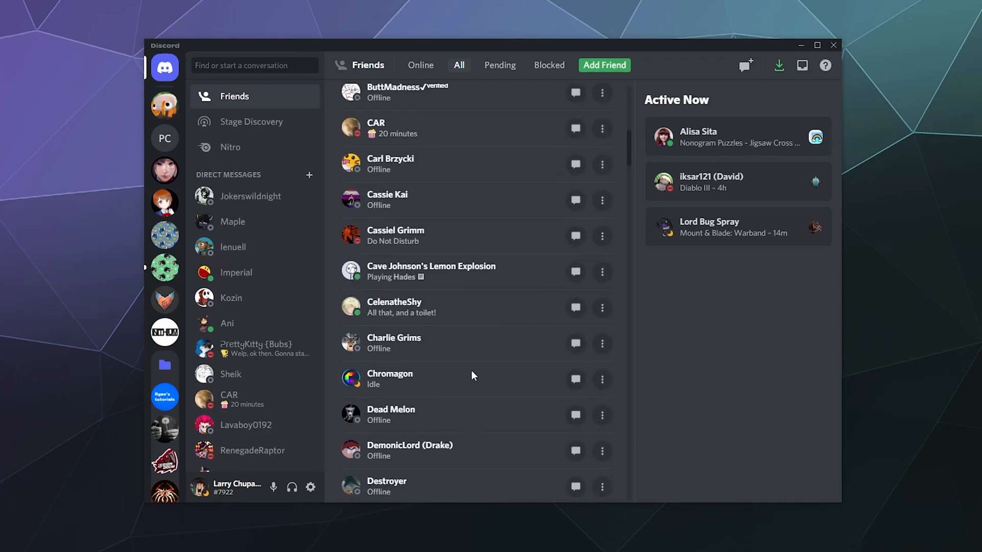
scroll("down", 3)
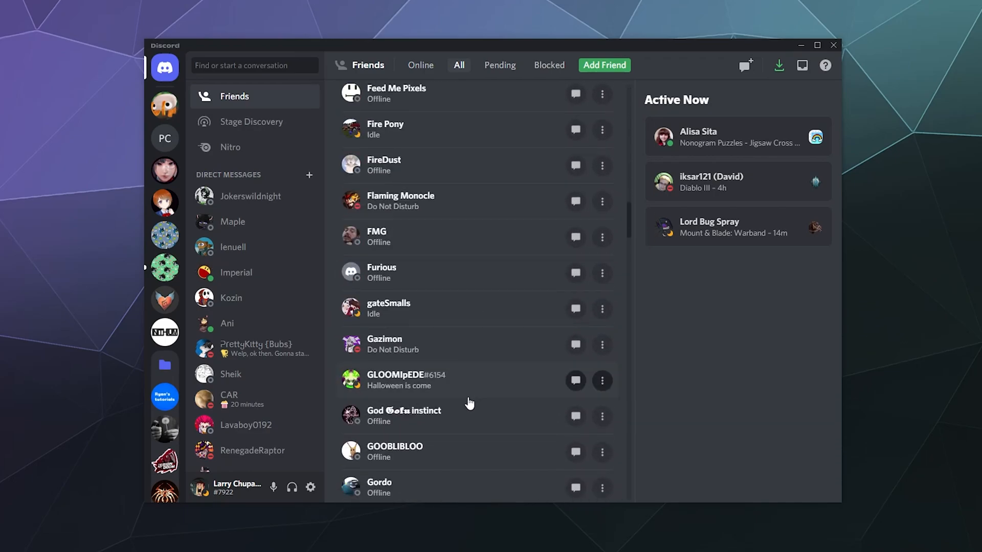
scroll("down", 3)
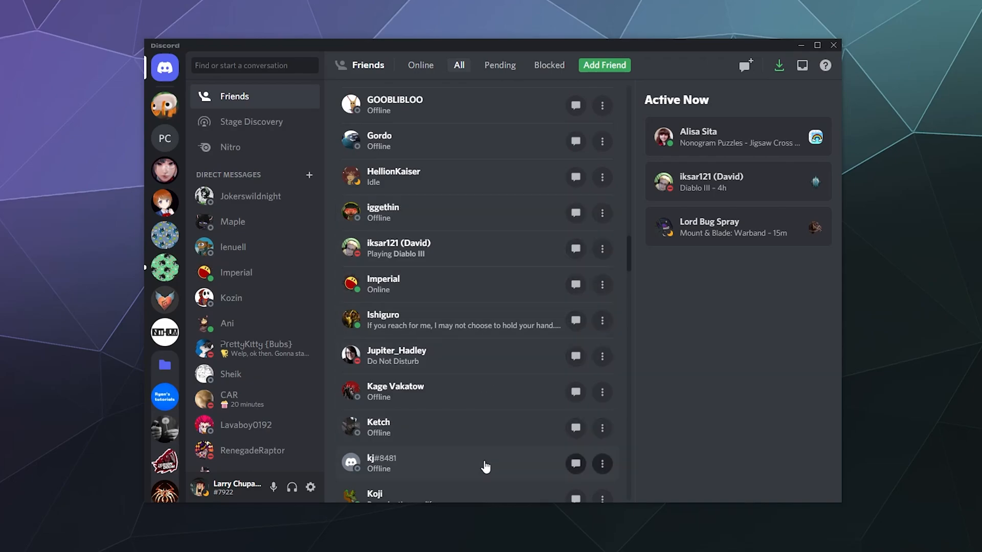
scroll("down", 3)
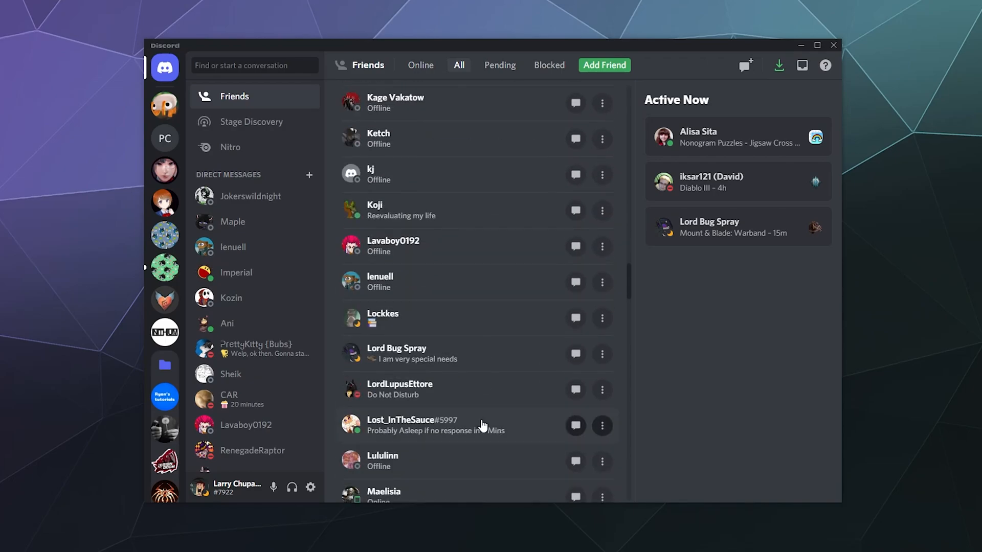
scroll("down", 3)
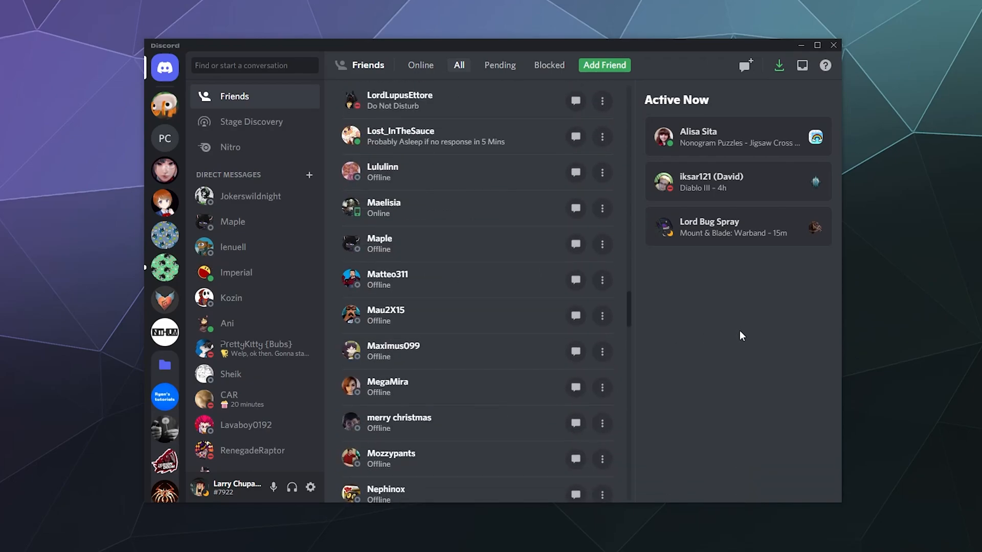
scroll("down", 3)
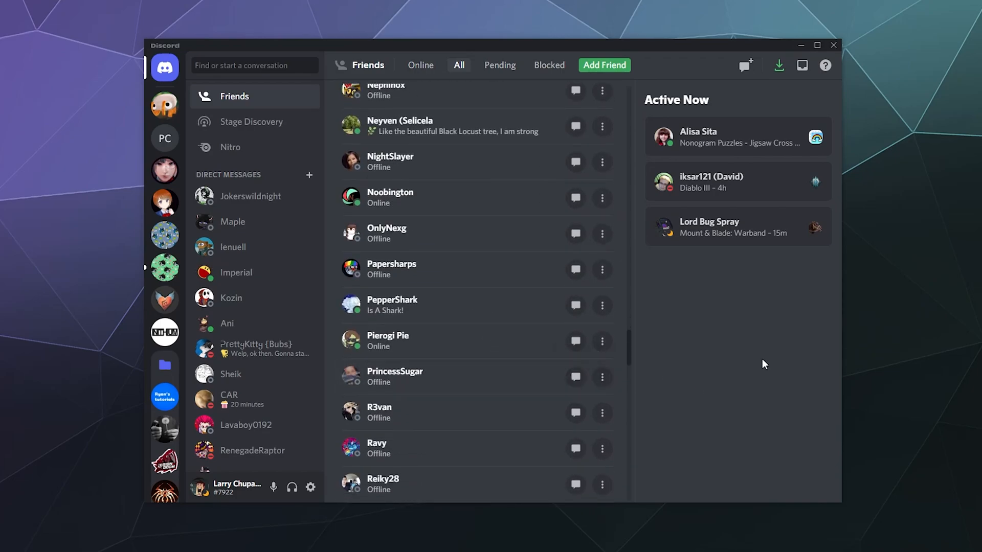
scroll("down", 3)
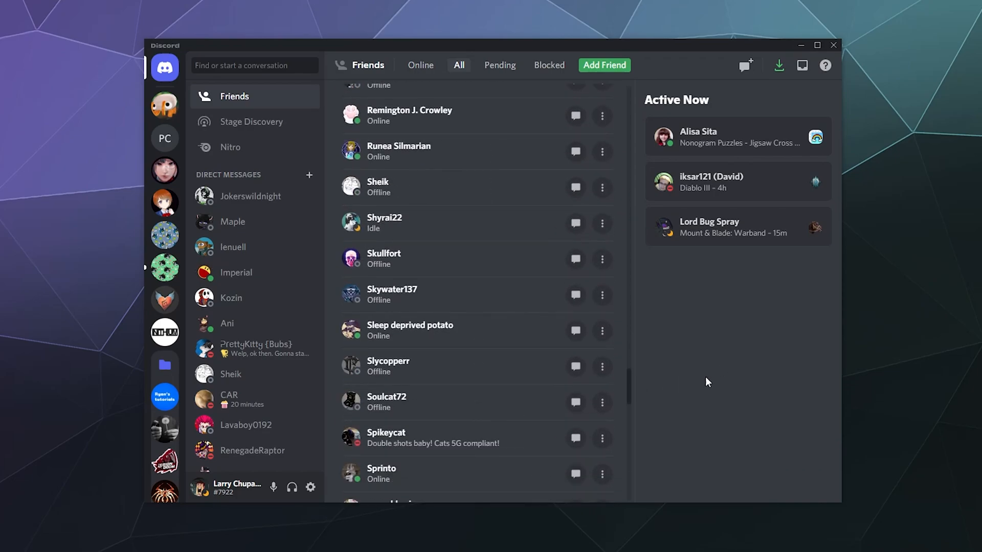